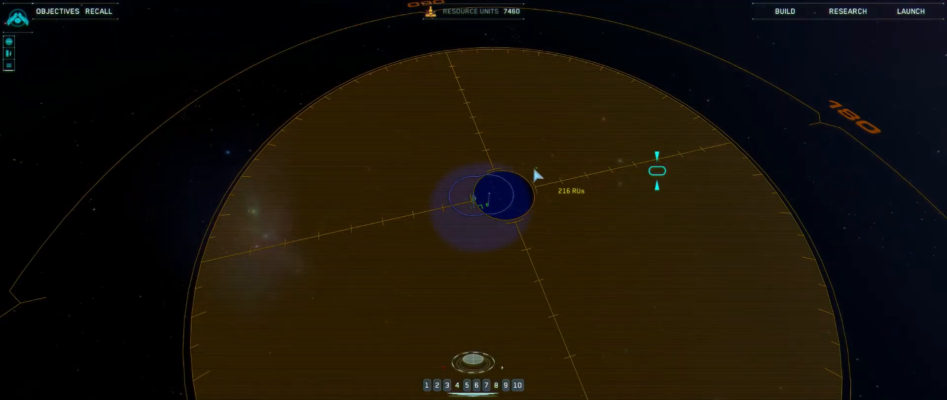
mouse_move(628, 184)
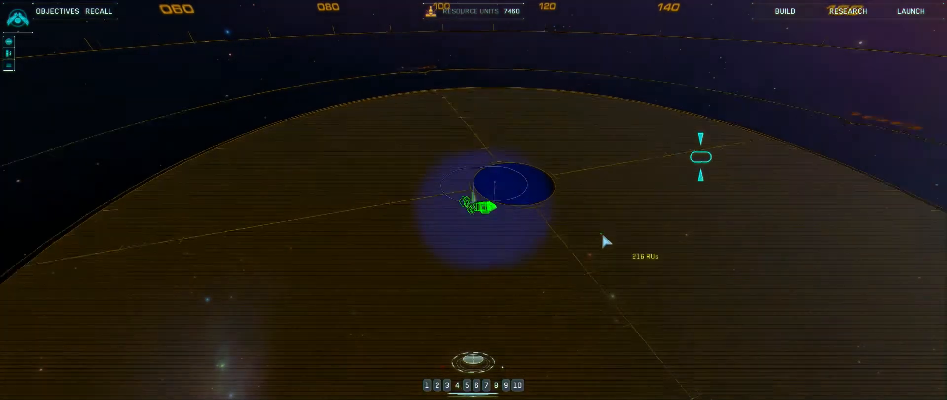
Queue two Support, two Assault and two Ion Cannon Frigates at the Mothership via the Frigate list
click(784, 11)
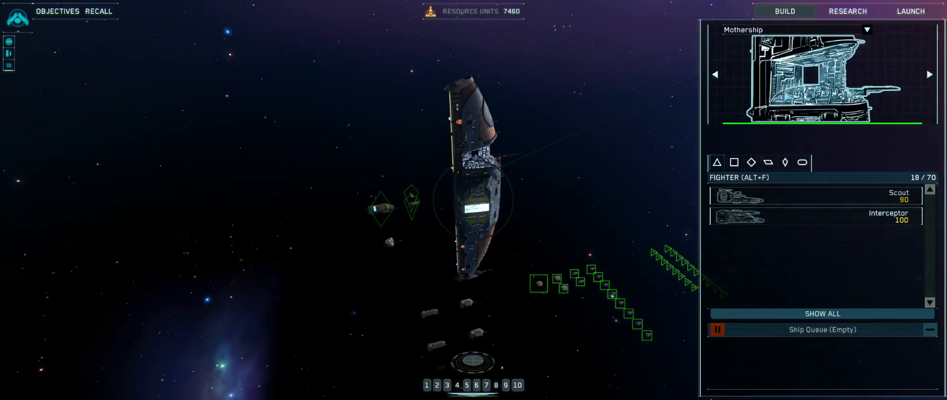
click(802, 162)
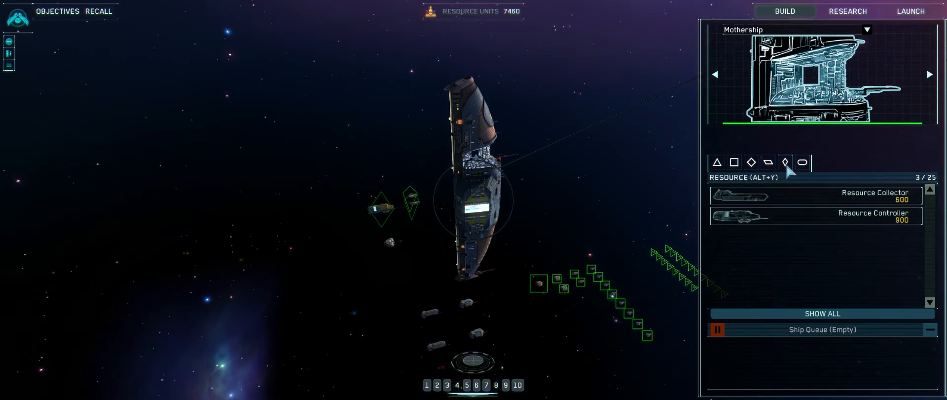
click(751, 162)
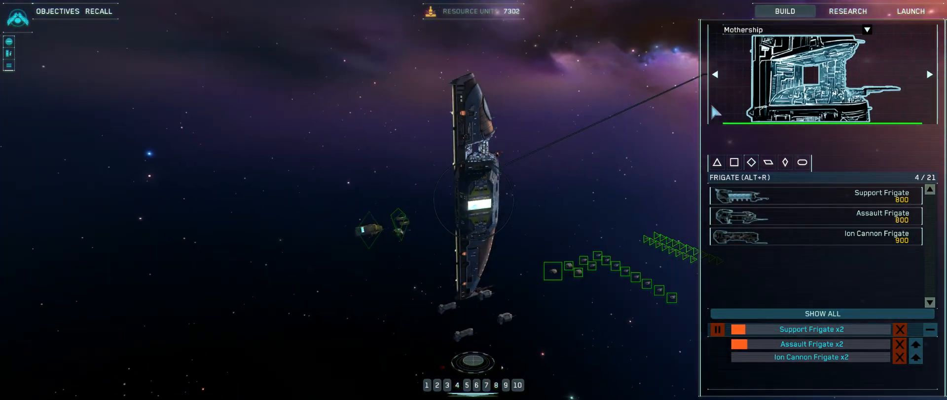
click(784, 10)
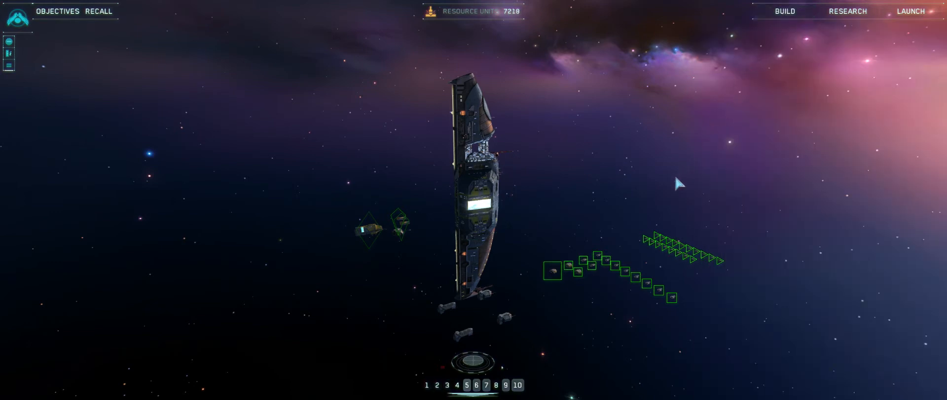
Issue a move order sending group 10's small ships away from the mothership
click(505, 385)
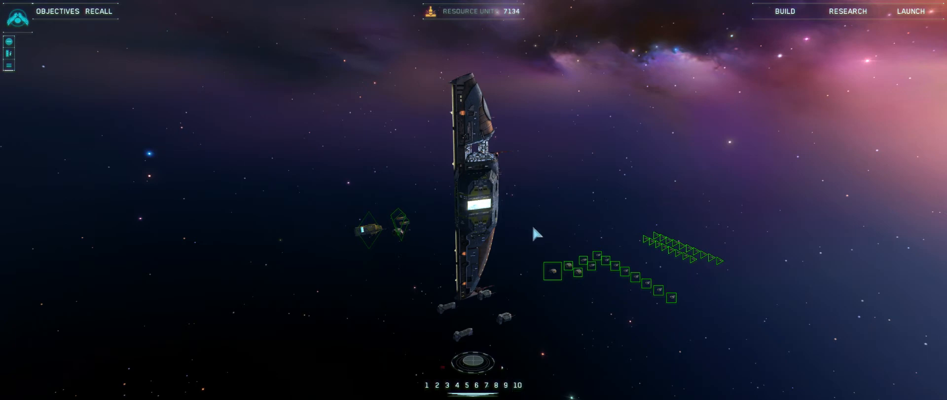
mouse_move(342, 187)
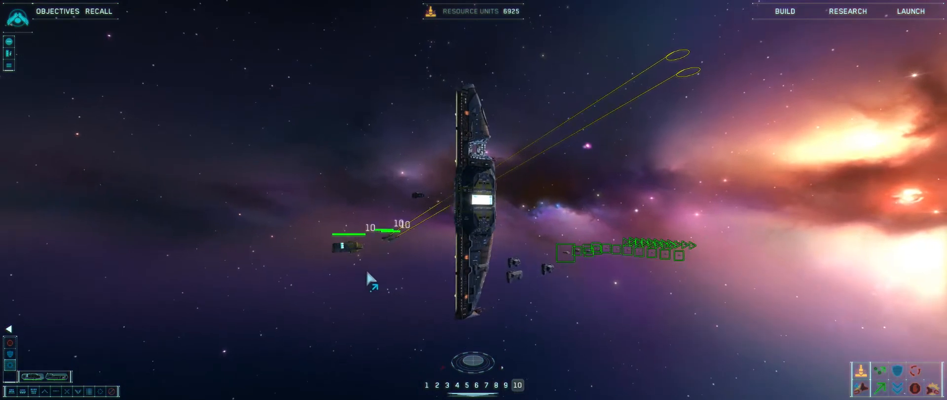
Select the Mothership and reach for Build as the strike craft column streams past
click(402, 241)
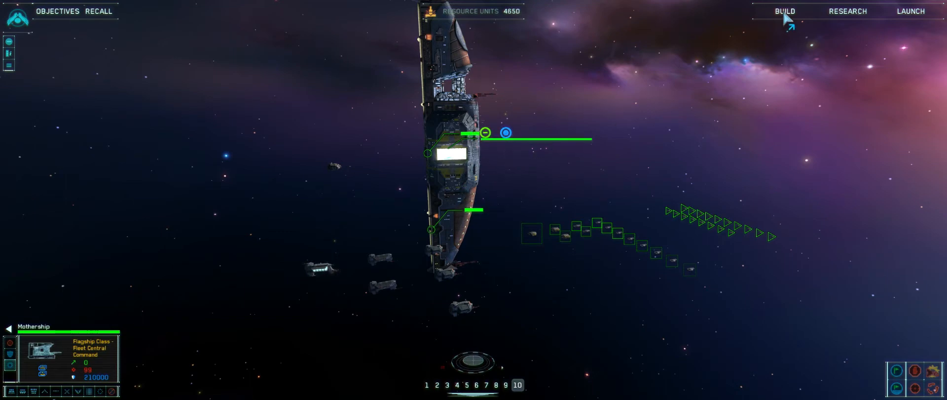
click(785, 11)
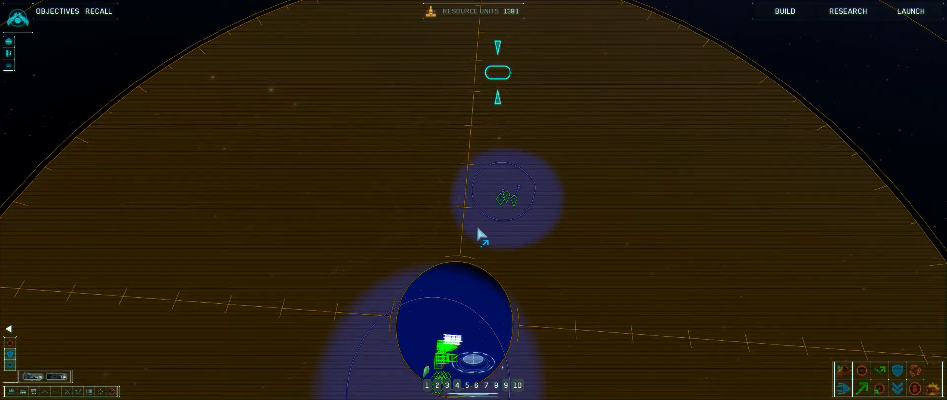
mouse_move(466, 234)
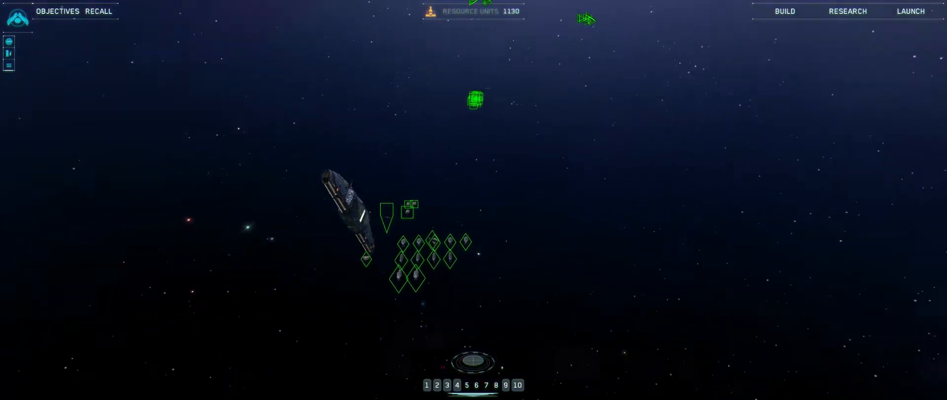
Toggle the Build panel while the fighter squadron sits as group 4
click(784, 11)
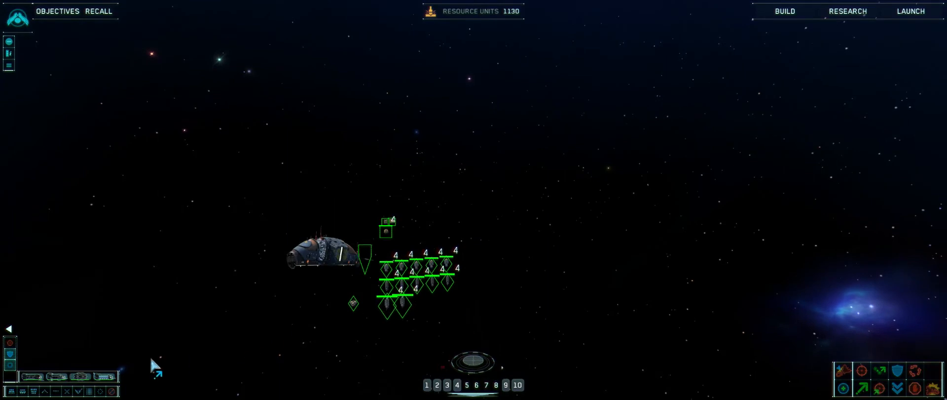
mouse_move(22, 391)
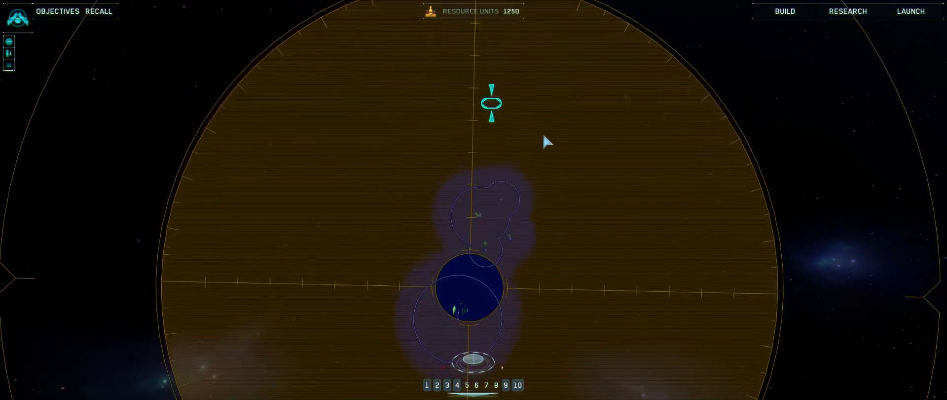
click(480, 148)
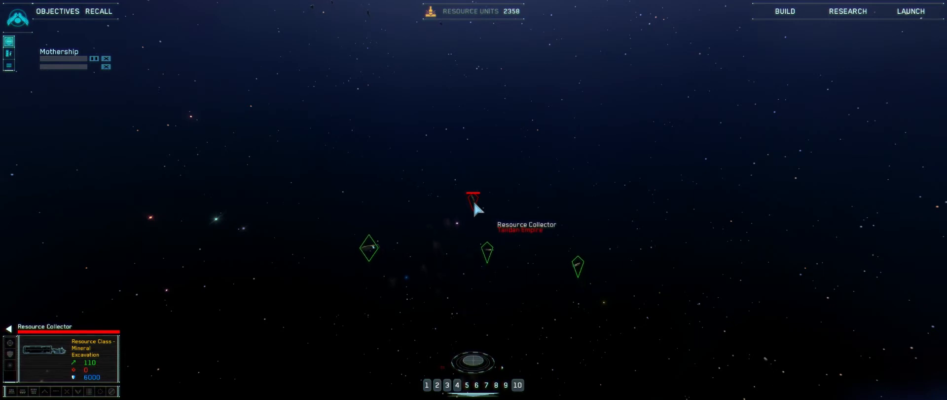
mouse_move(287, 250)
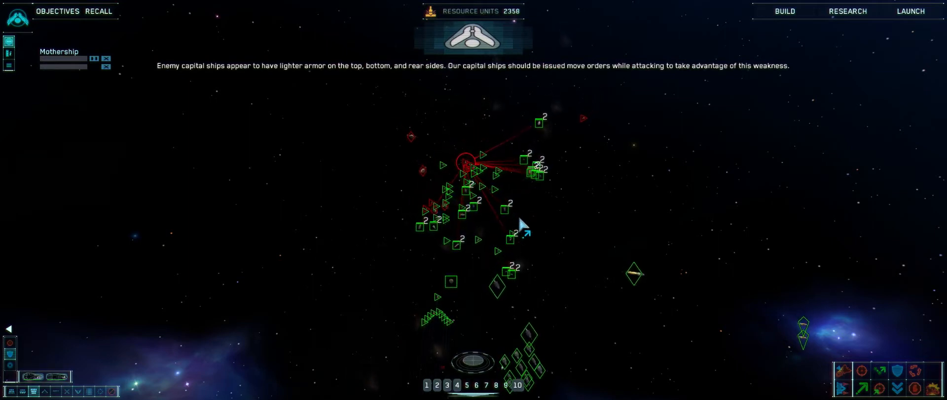
Queue Defender Sub-Systems research (300 RU) from the Fighter research list
click(848, 11)
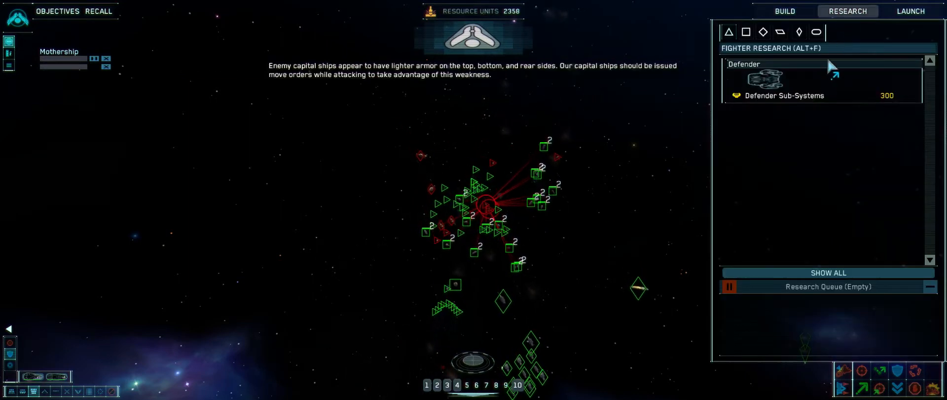
click(783, 96)
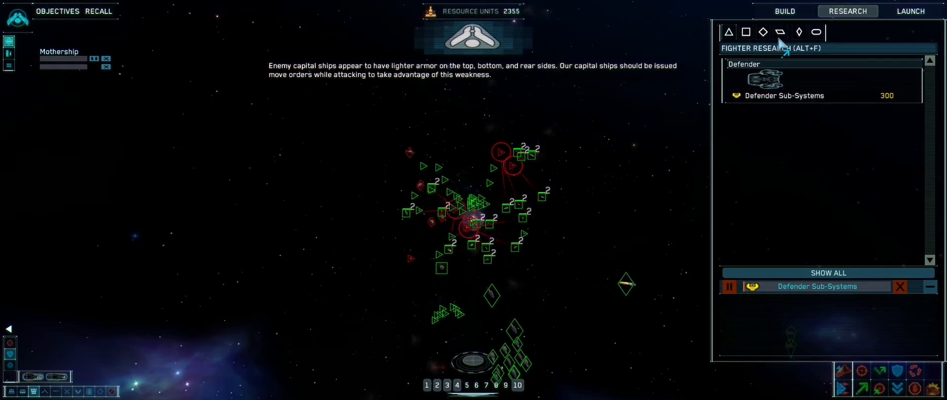
click(784, 11)
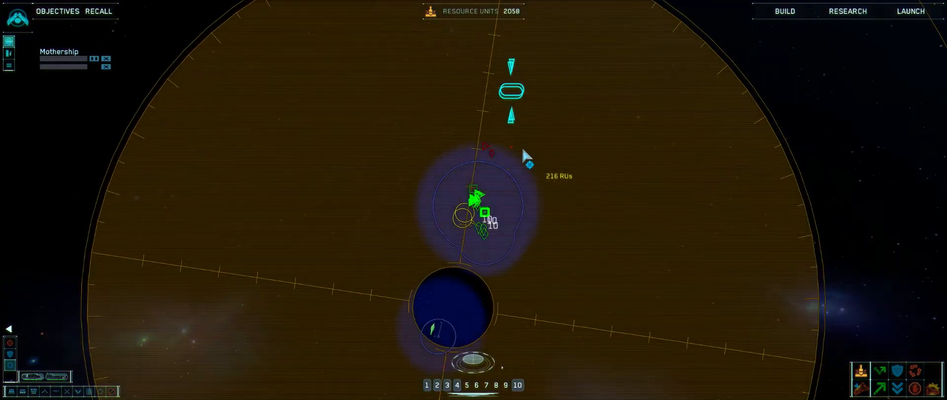
mouse_move(495, 162)
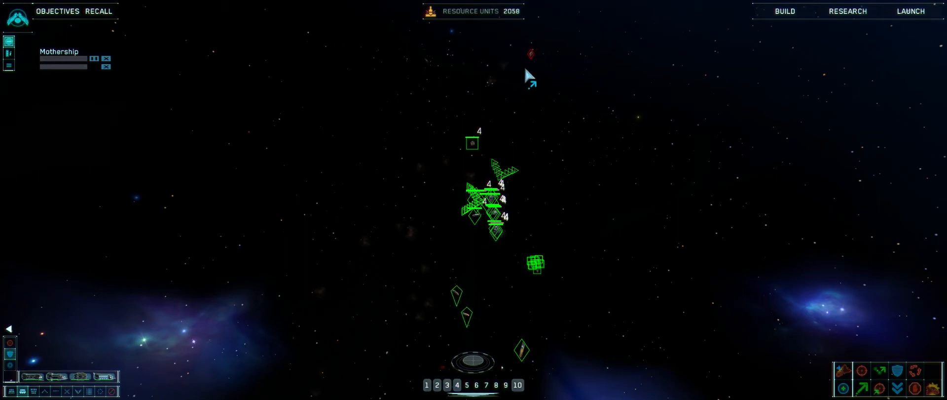
click(527, 64)
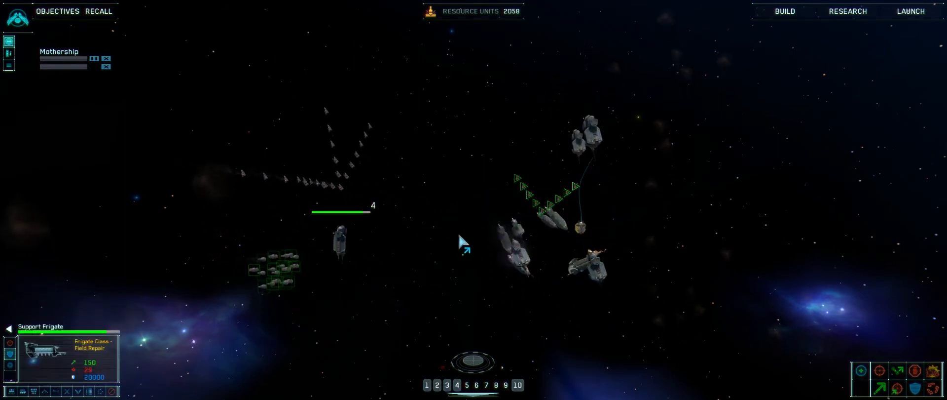
Select the Support Frigate amid the fleet clustered around the grey enemy vessels
click(527, 294)
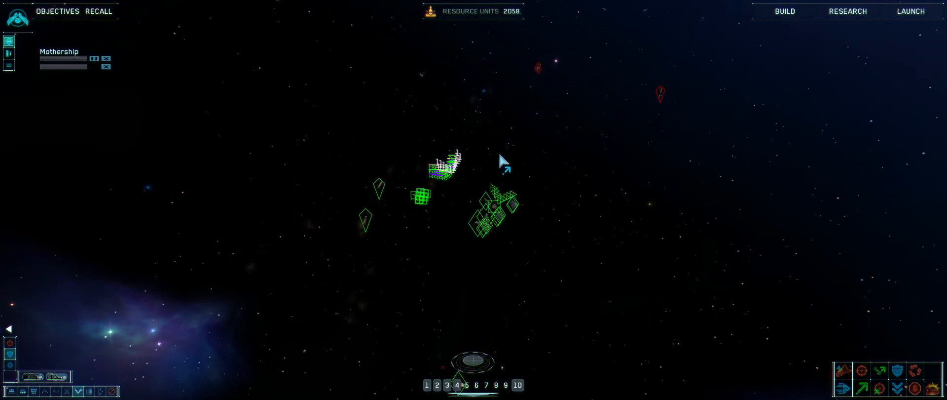
mouse_move(450, 179)
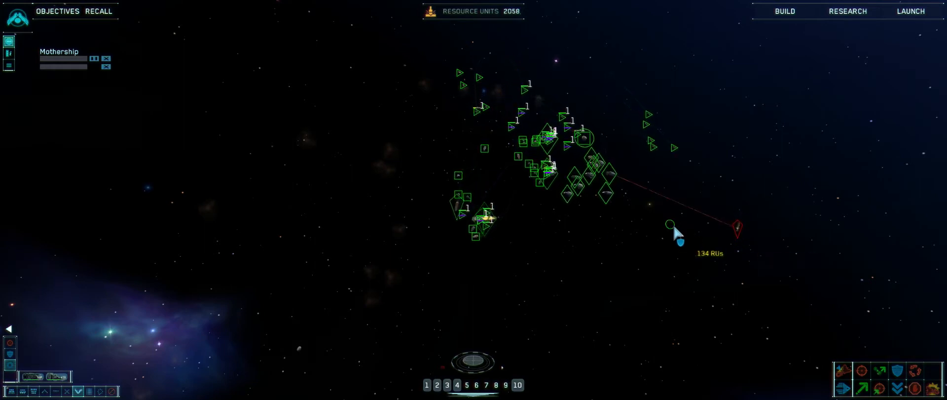
Send ships to the 134 RU resource patch and target the enemy Resource Collector
click(736, 229)
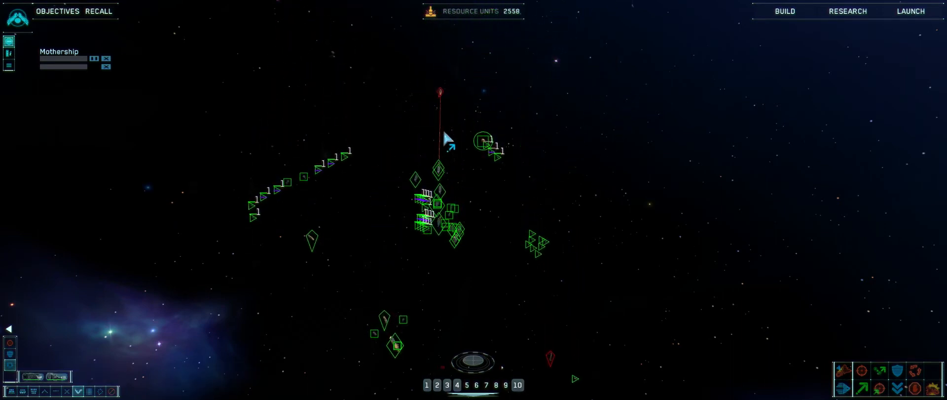
mouse_move(446, 111)
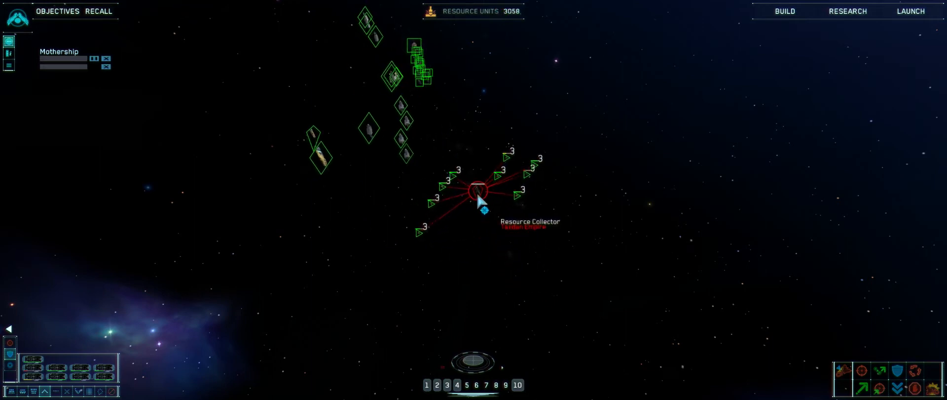
click(476, 189)
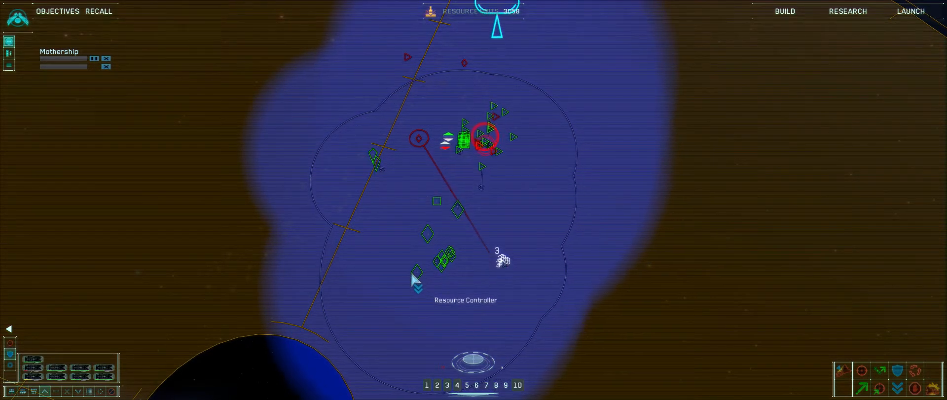
Select the fleet in normal space around the red-marked enemy ship
click(375, 156)
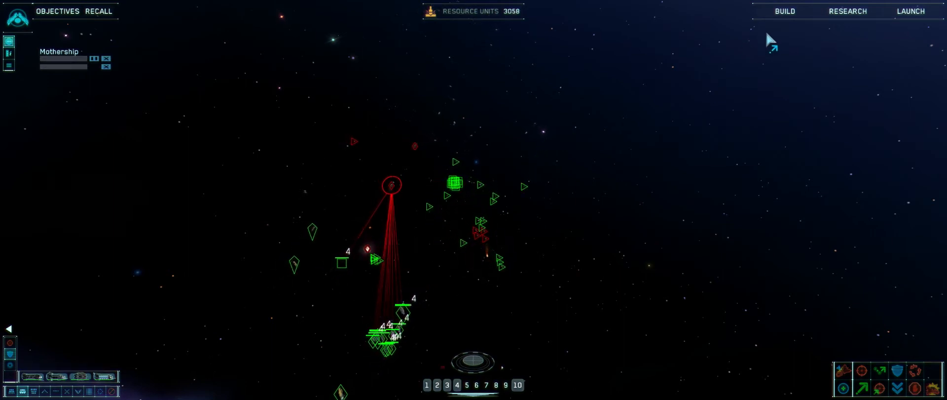
Queue ten Defender fighters from the Mothership's Fighter production list
click(784, 11)
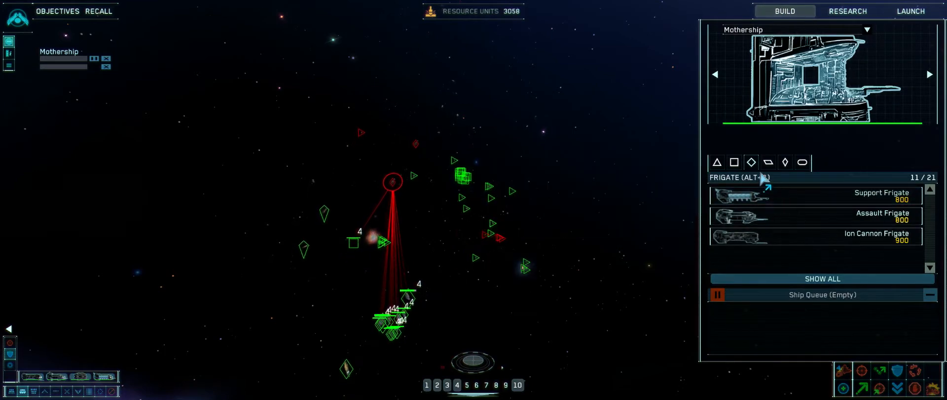
click(717, 162)
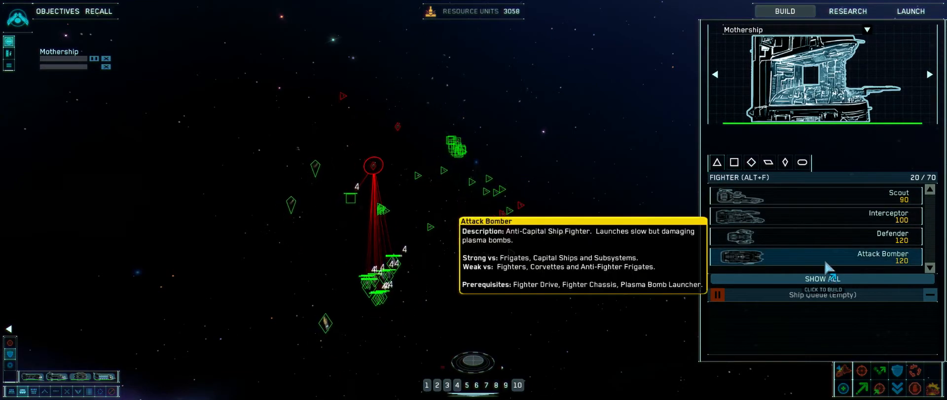
mouse_move(794, 241)
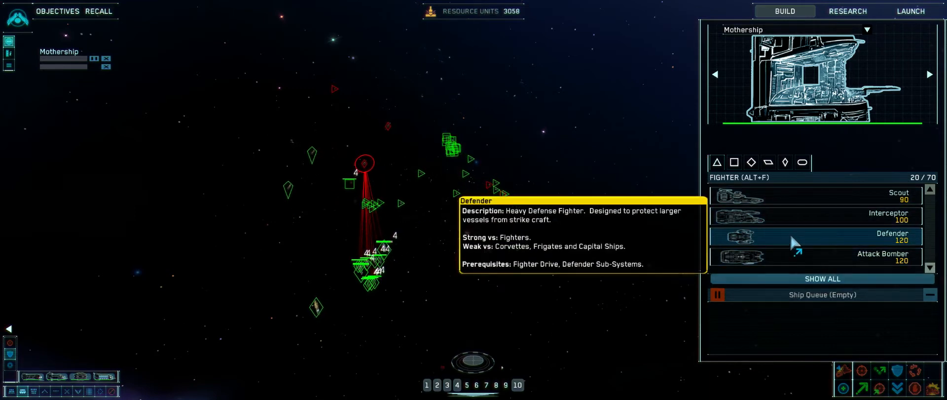
click(815, 236)
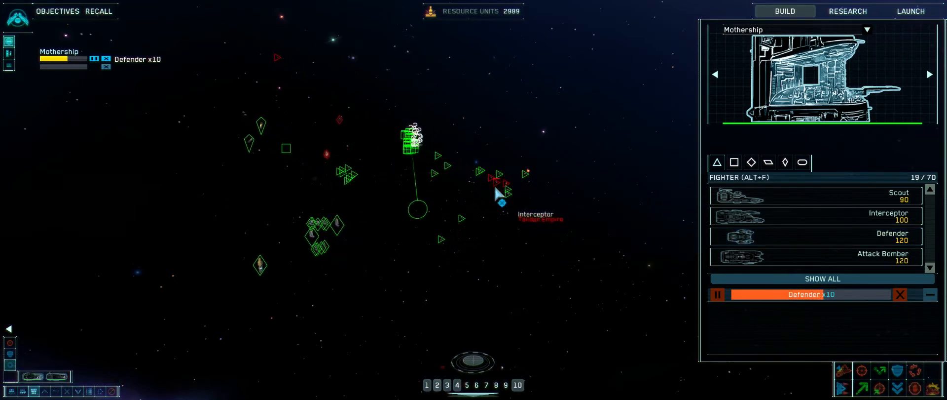
mouse_move(785, 216)
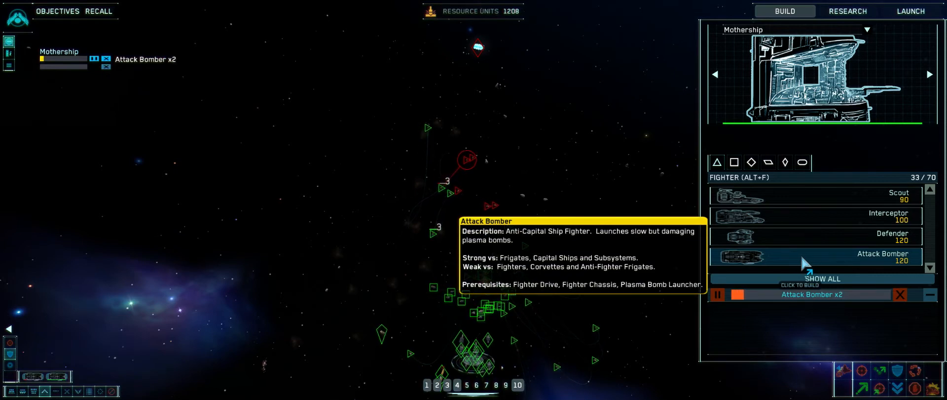
Add another Attack Bomber to the Mothership's production queue
click(815, 257)
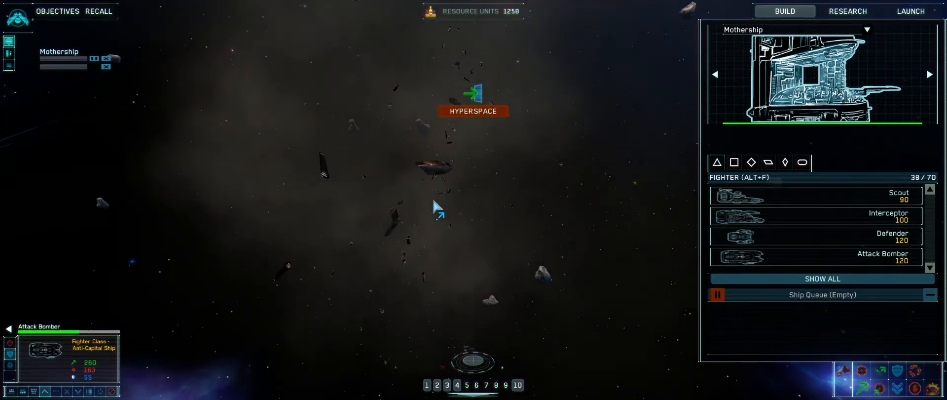
mouse_move(674, 51)
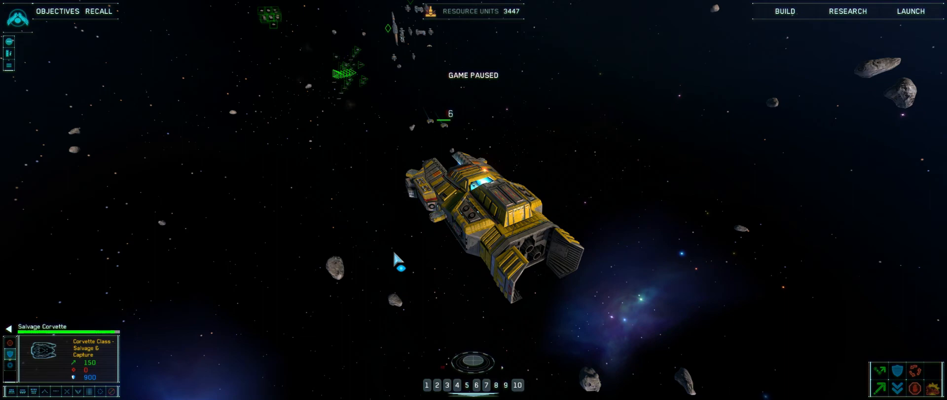
mouse_move(523, 193)
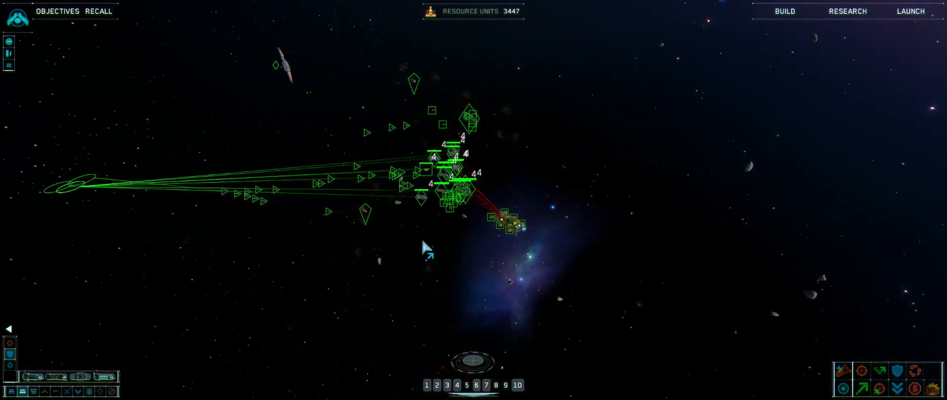
mouse_move(511, 217)
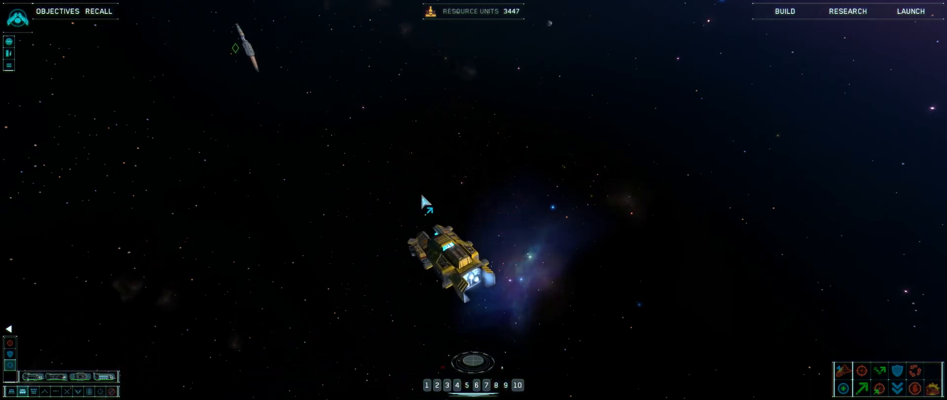
Focus the camera on the captured Taiidan carrier as salvage corvettes tow it
click(450, 259)
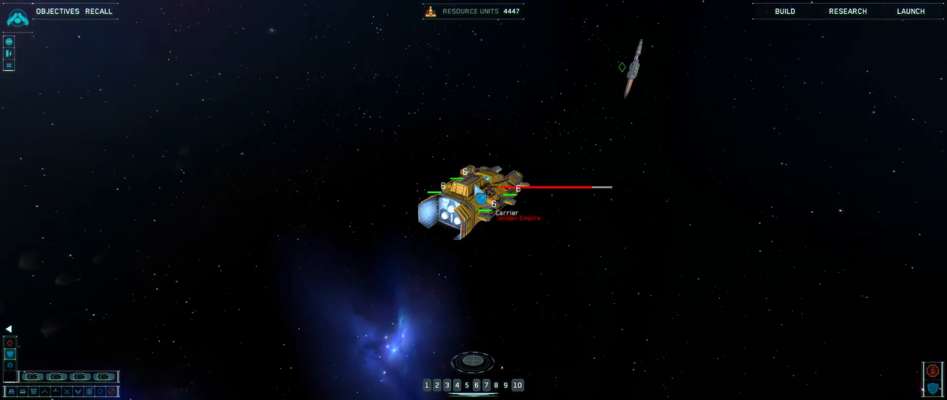
Select the Resource Collector delivering ore to the Resource Controller
click(632, 66)
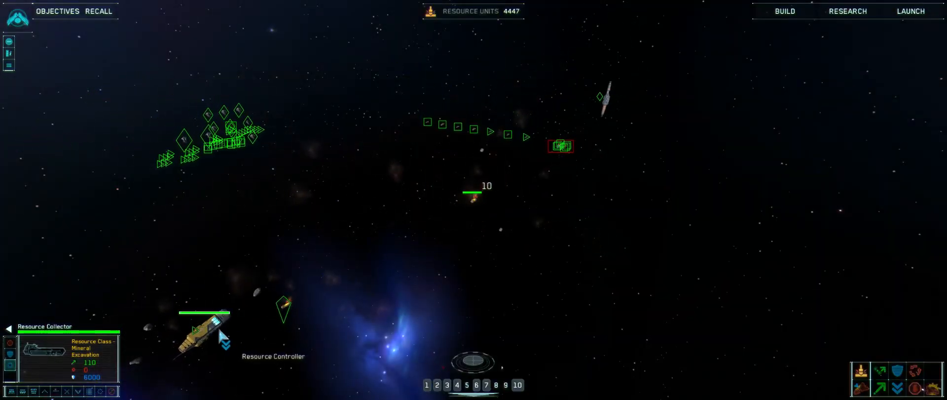
mouse_move(150, 353)
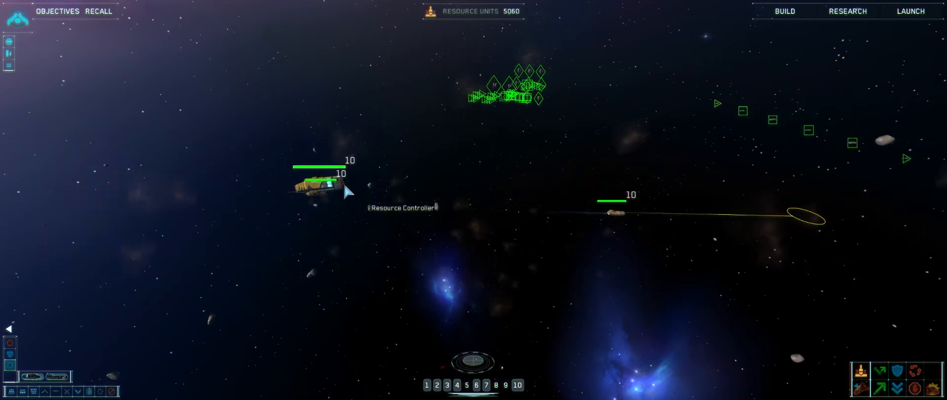
Select the Resource Controller as harvested ore raises resource units to 5447
click(317, 184)
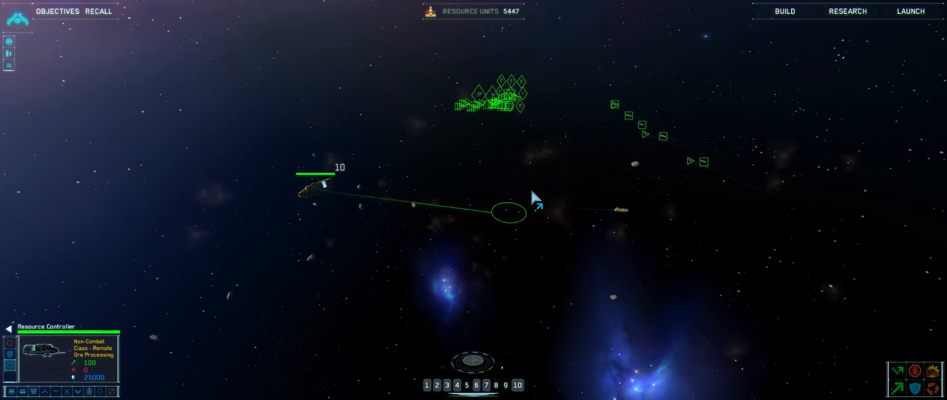
mouse_move(305, 262)
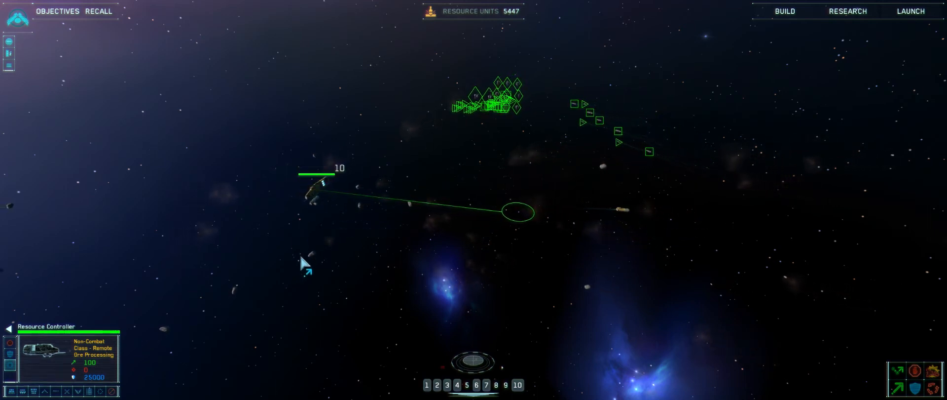